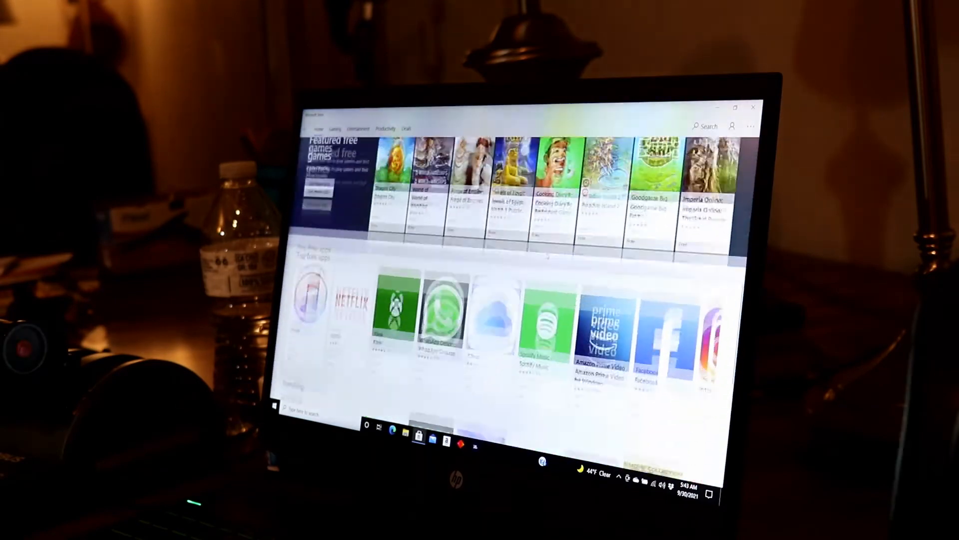
- Show the Store's See more menu listing Downloads and updates, Settings and My Library
scroll("down", 3)
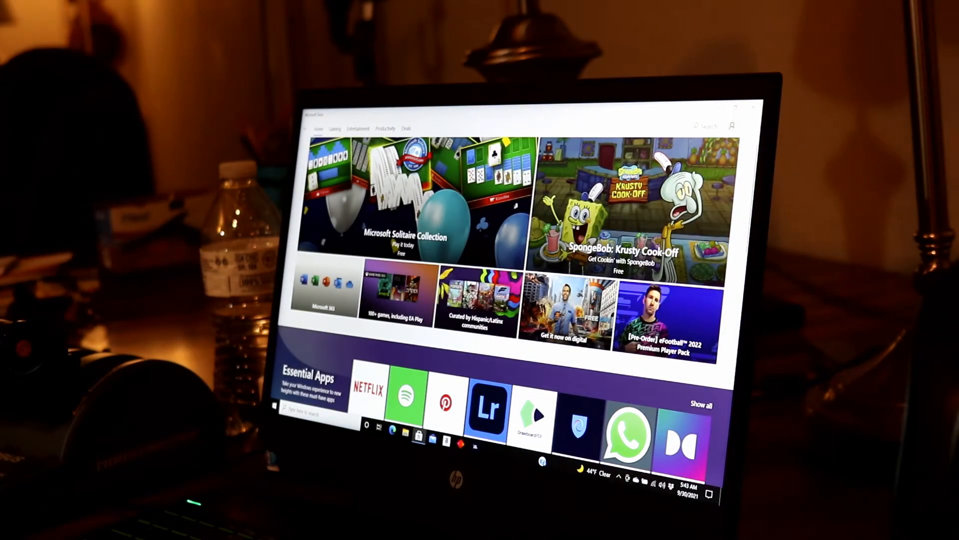
left_click(731, 126)
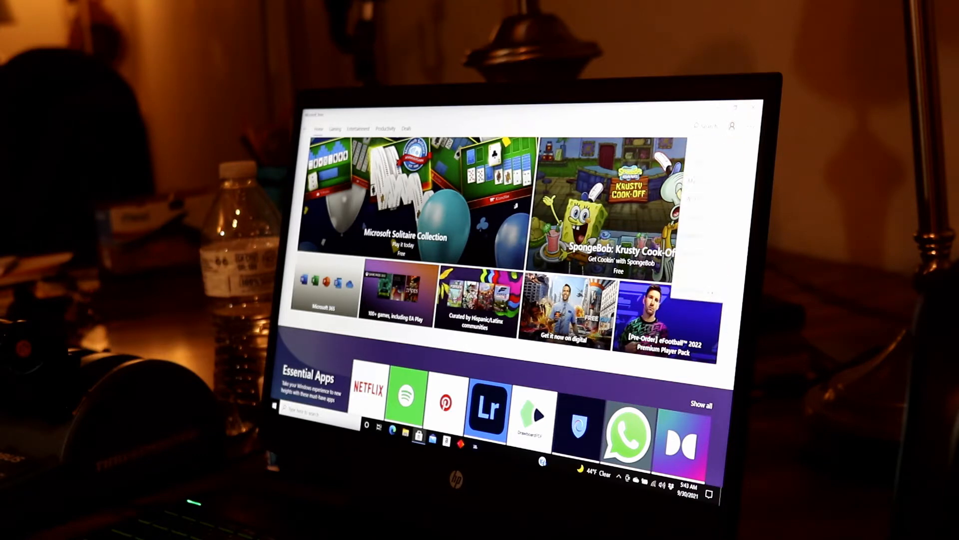
left_click(747, 127)
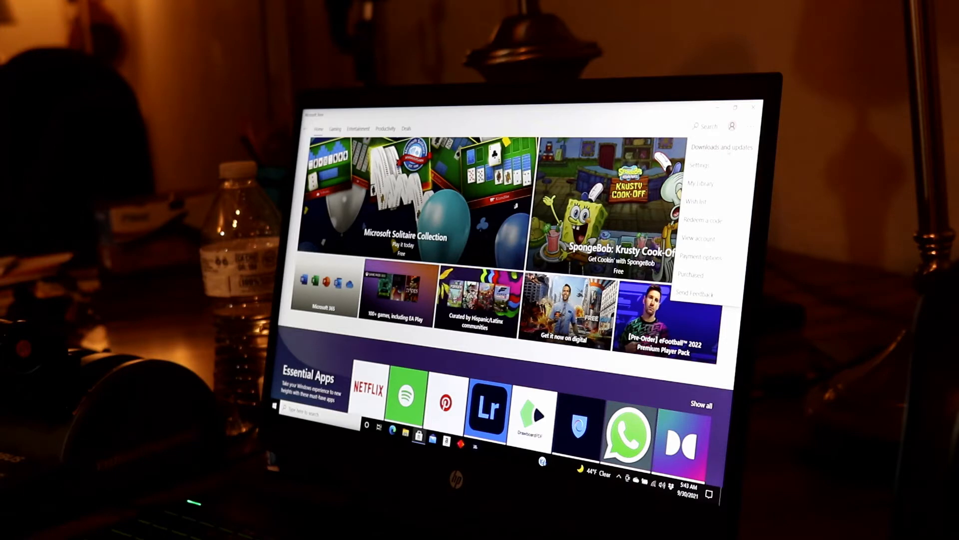
- Go to Downloads and updates and run Get updates for the installed apps
left_click(718, 146)
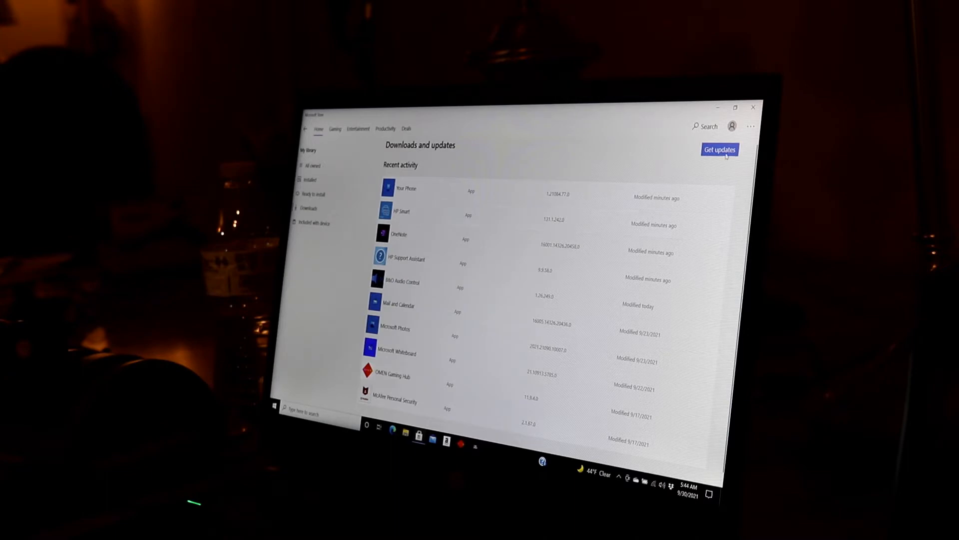
left_click(719, 149)
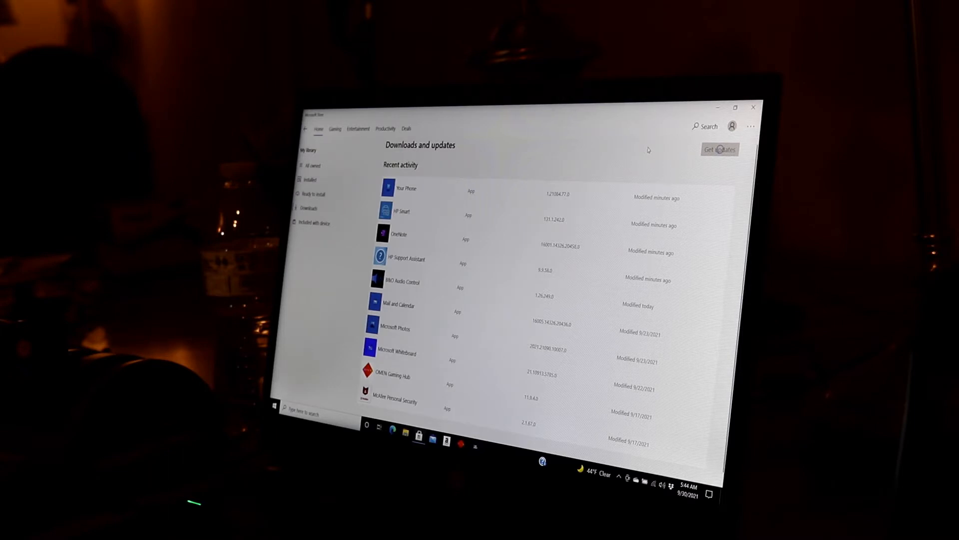
- After updates report 'You're good to go', sign the Microsoft account out of the Store
left_click(719, 149)
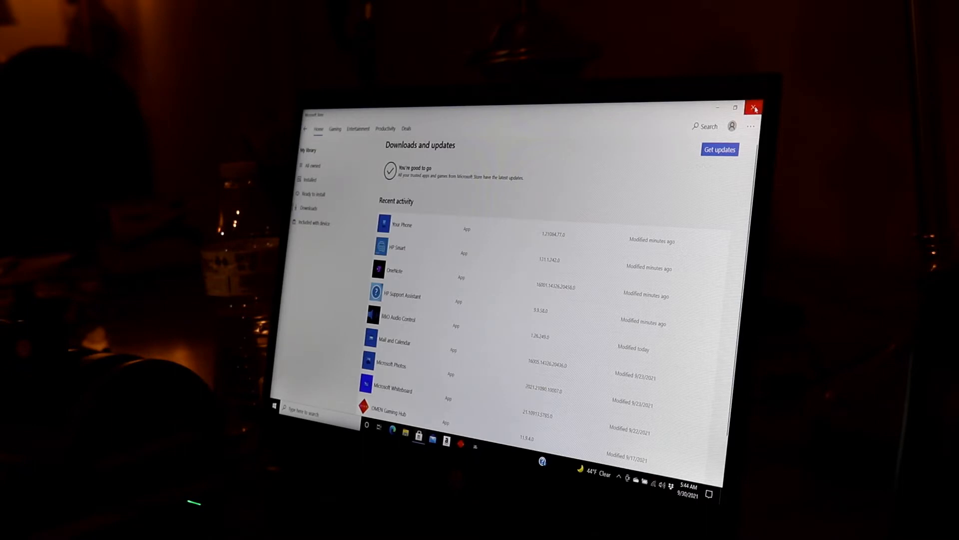
mouse_move(566, 241)
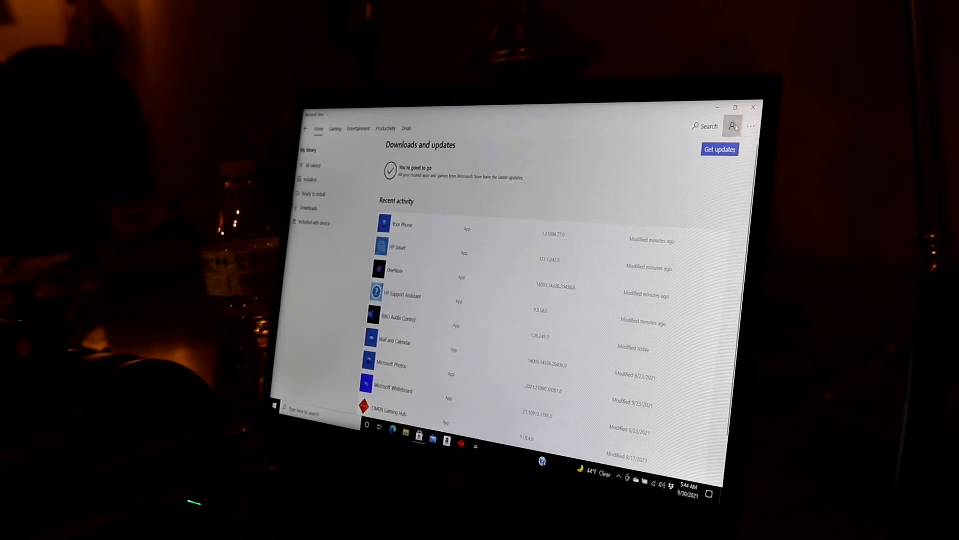
left_click(732, 126)
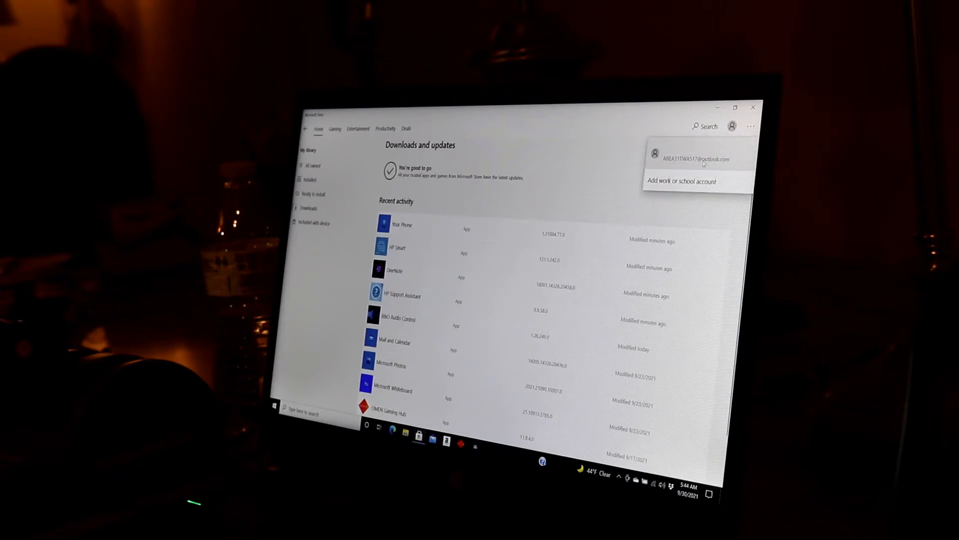
left_click(691, 159)
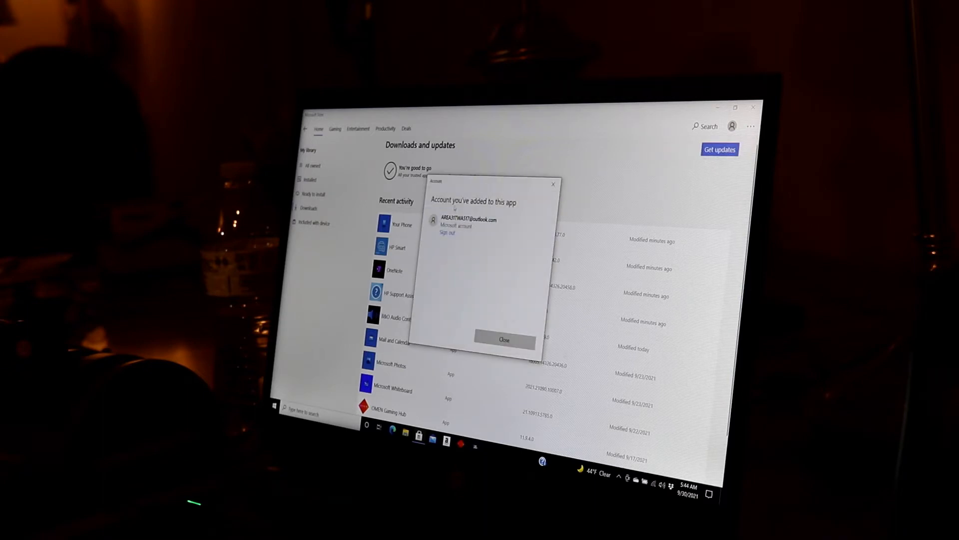
left_click(483, 227)
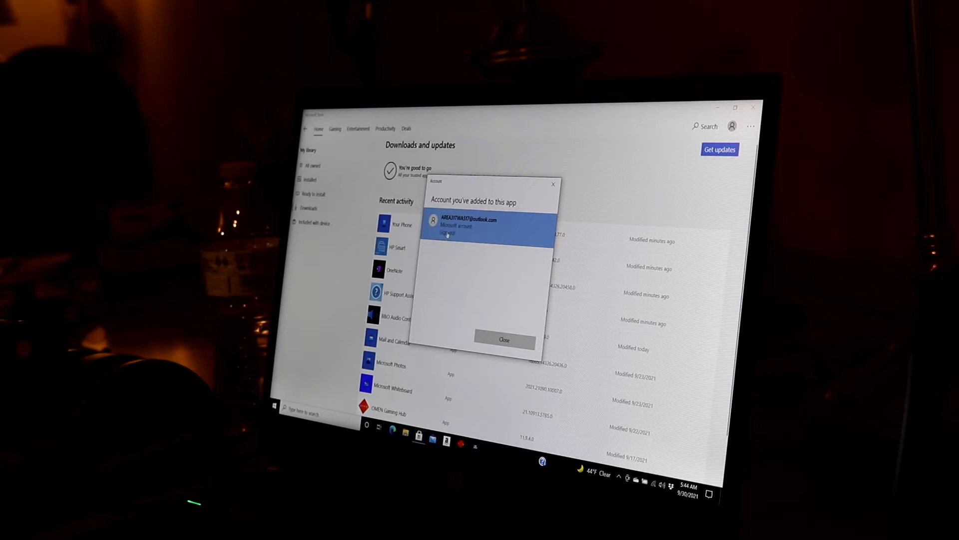
left_click(504, 340)
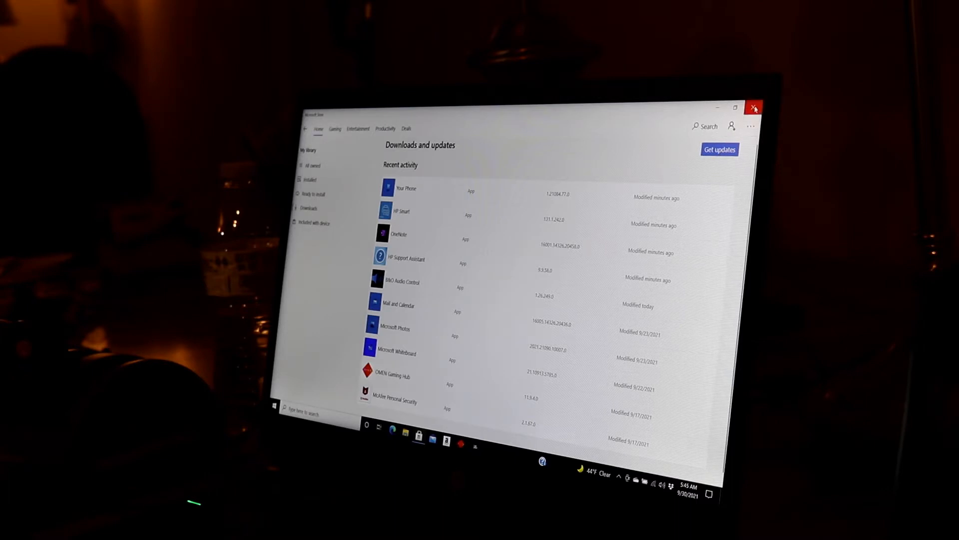
- Close the Microsoft Store window before relaunching it on the Home page
left_click(756, 108)
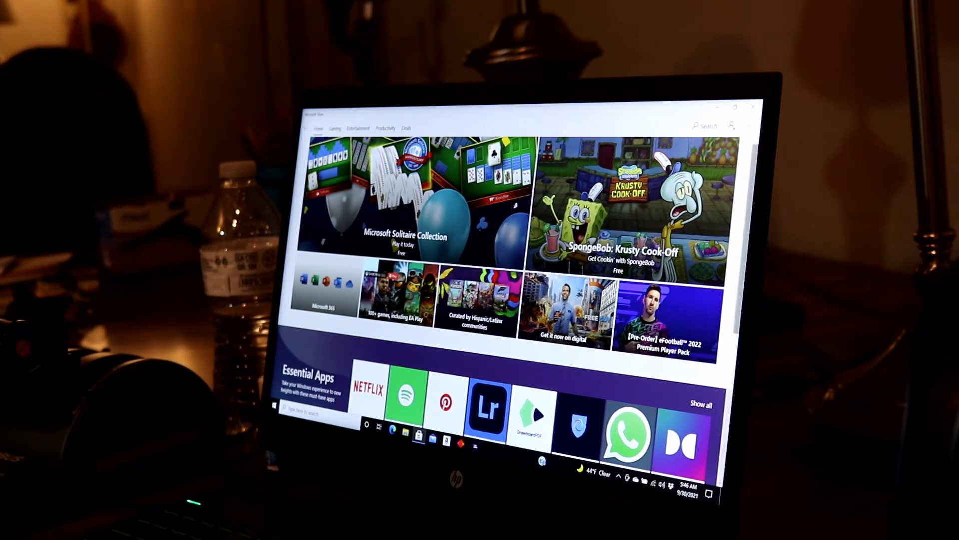
- Sign back in with the existing Microsoft account and confirm identity with the PIN
left_click(731, 127)
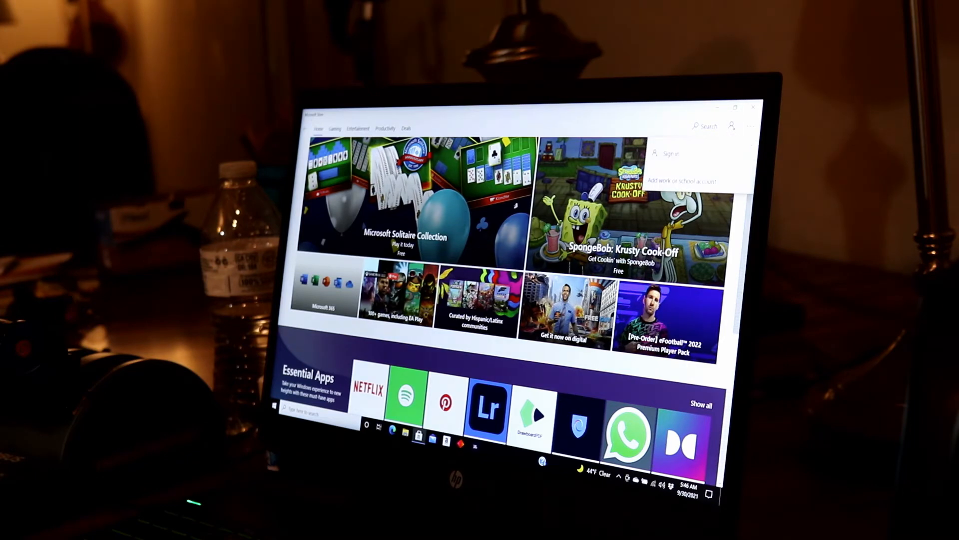
left_click(670, 154)
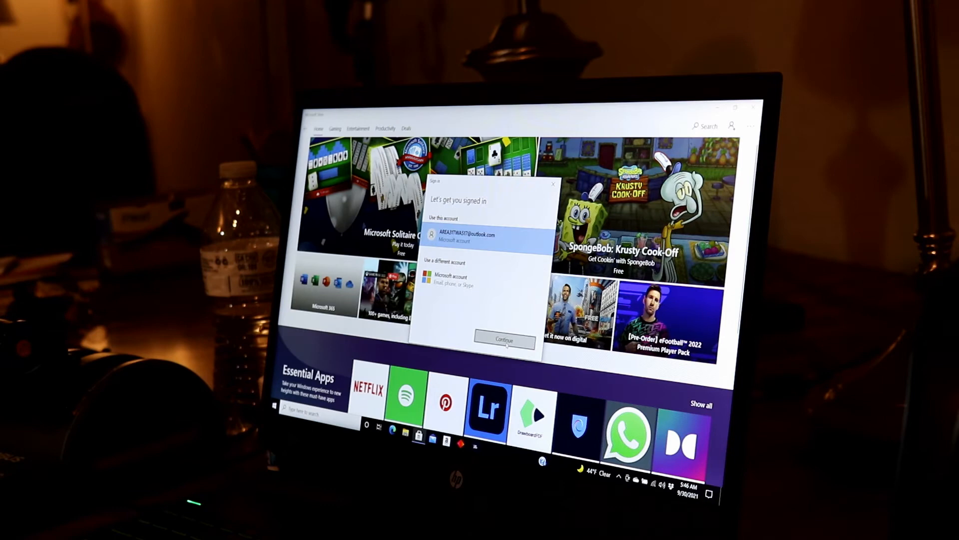
left_click(503, 340)
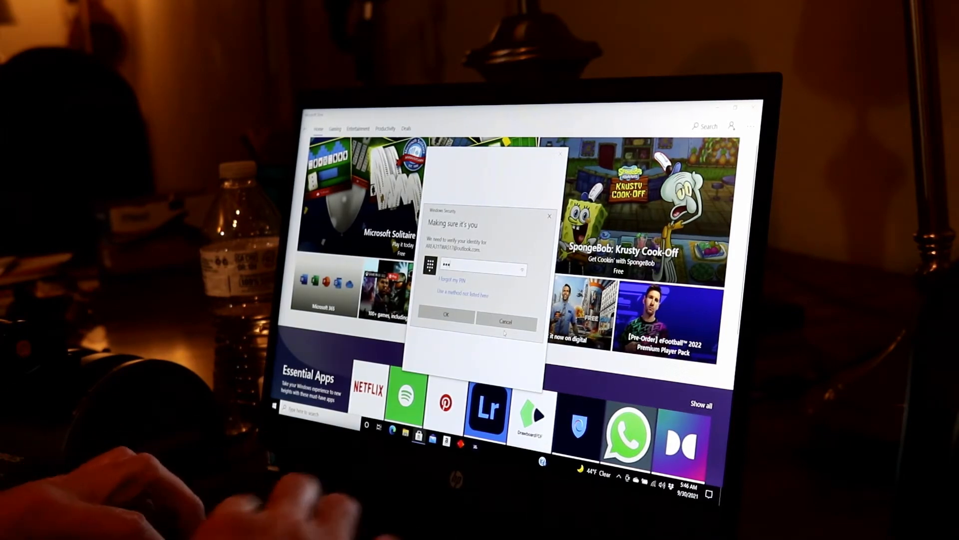
left_click(445, 314)
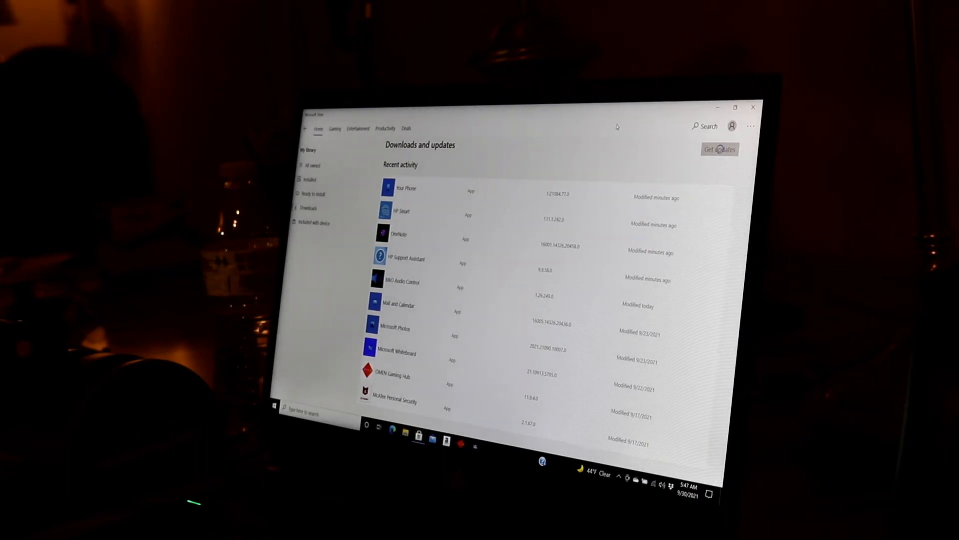
- Run Get updates until 'You're good to go' appears, then close the Store window
left_click(719, 149)
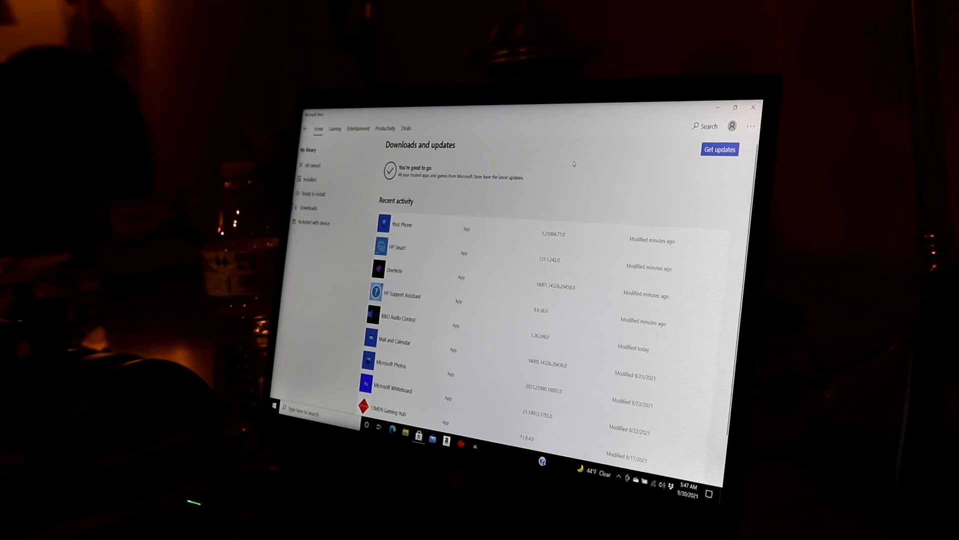
mouse_move(753, 107)
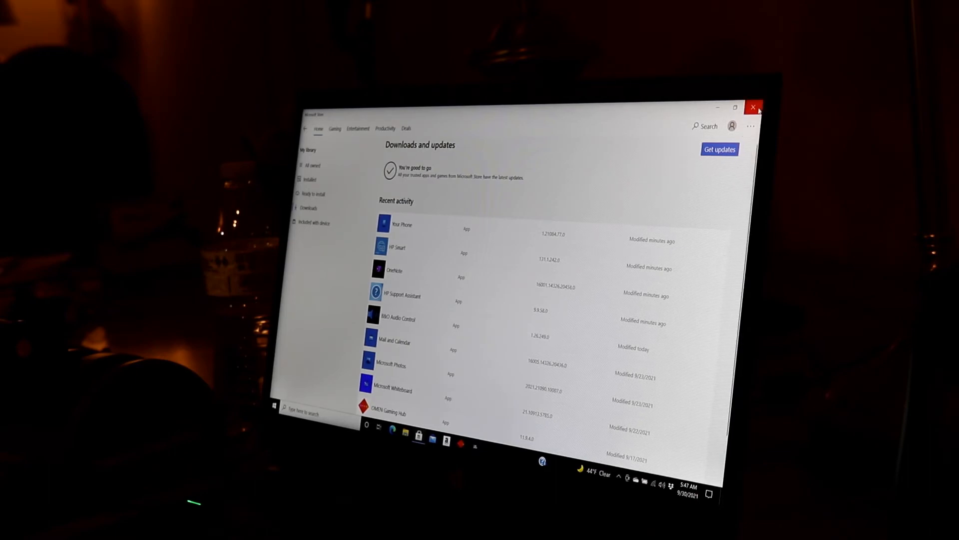
left_click(753, 106)
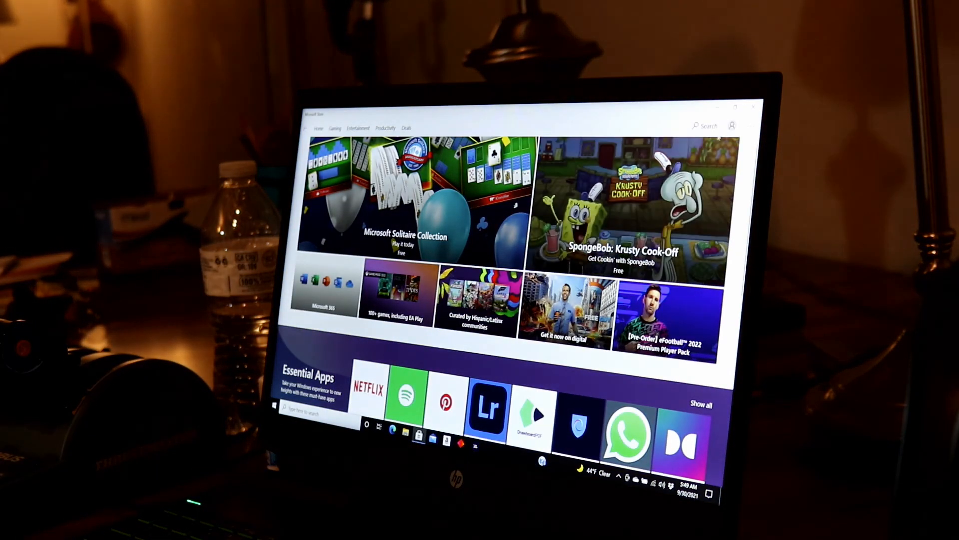
- Sign out of the Microsoft account and close the Store, leaving the desktop
left_click(732, 127)
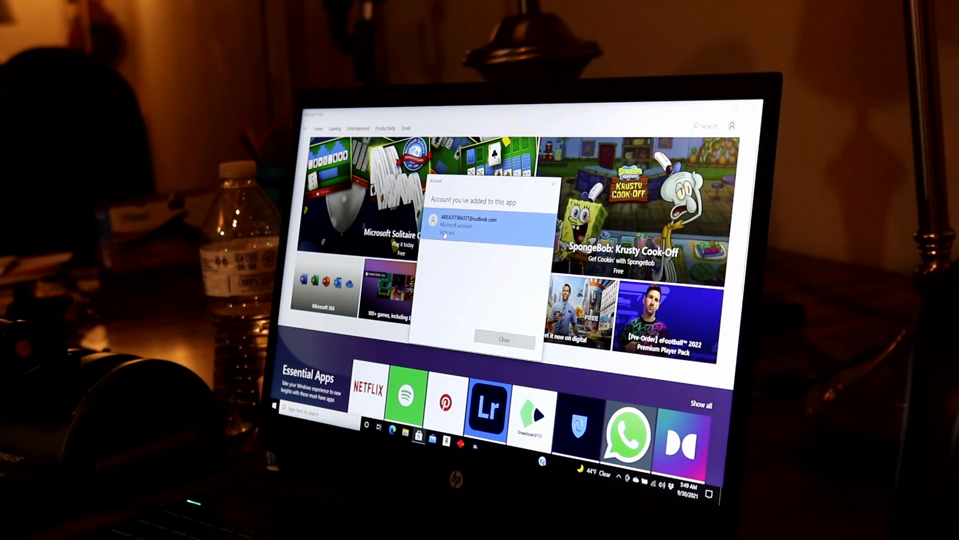
left_click(504, 338)
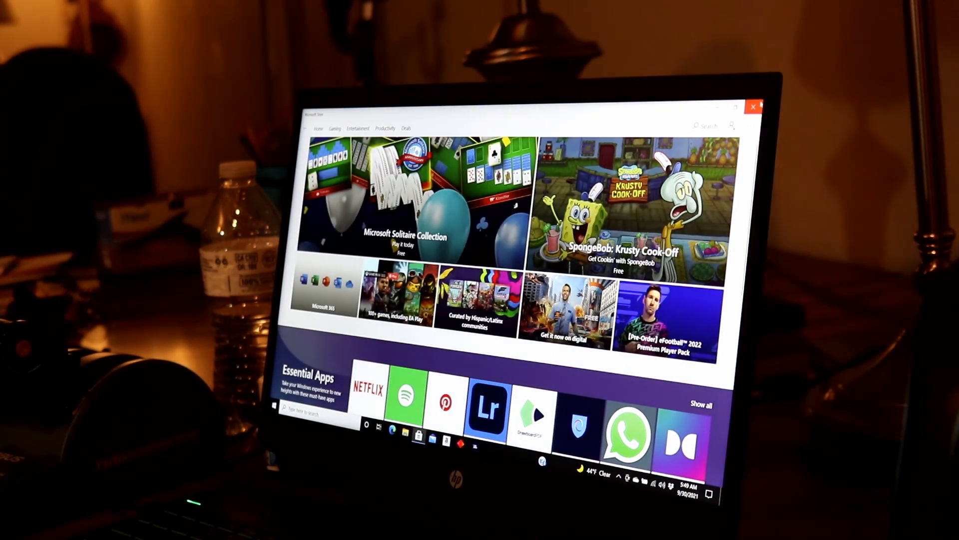
left_click(755, 105)
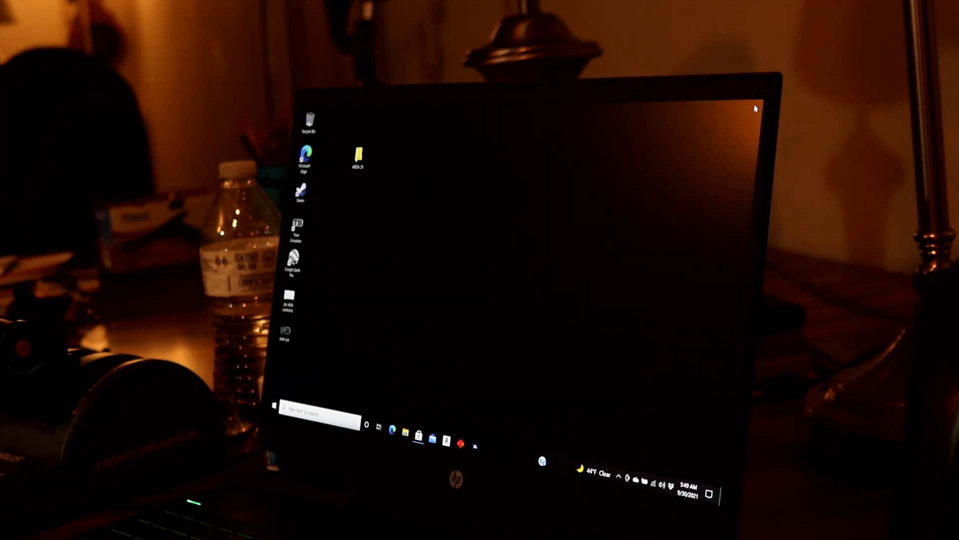